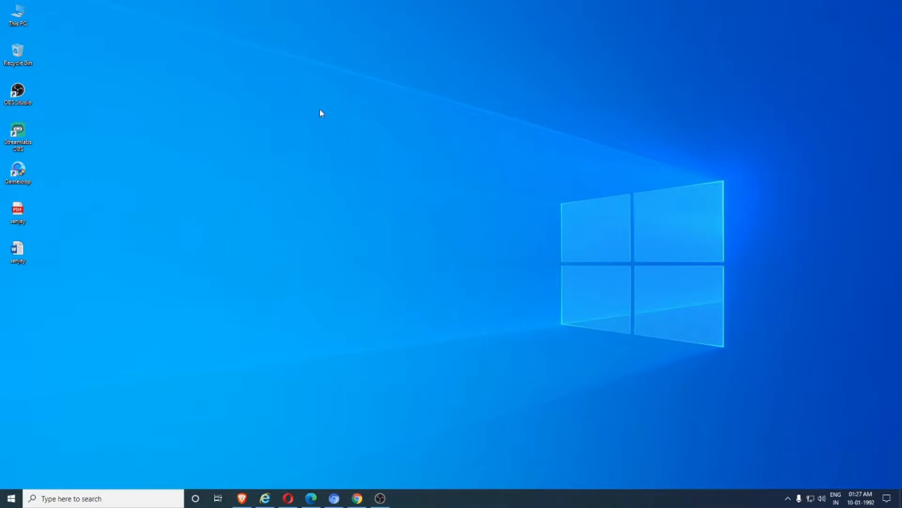
mouse_move(298, 105)
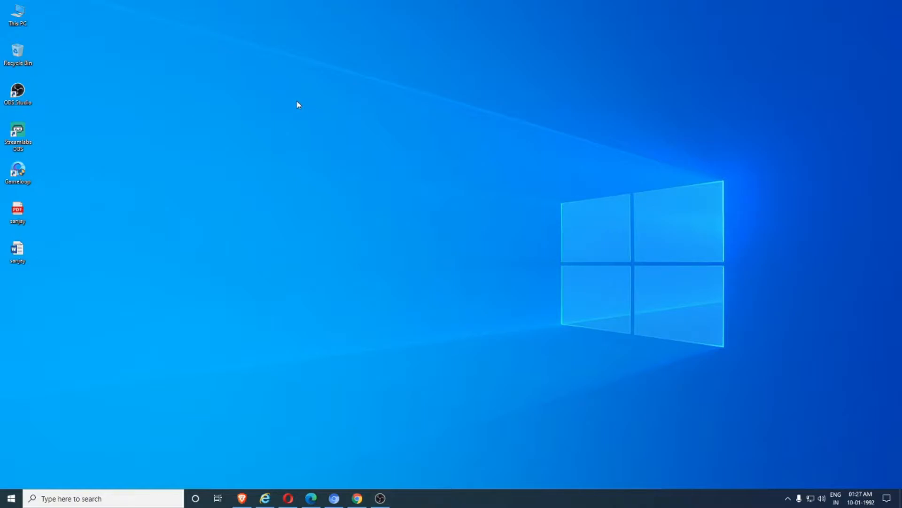
mouse_move(292, 107)
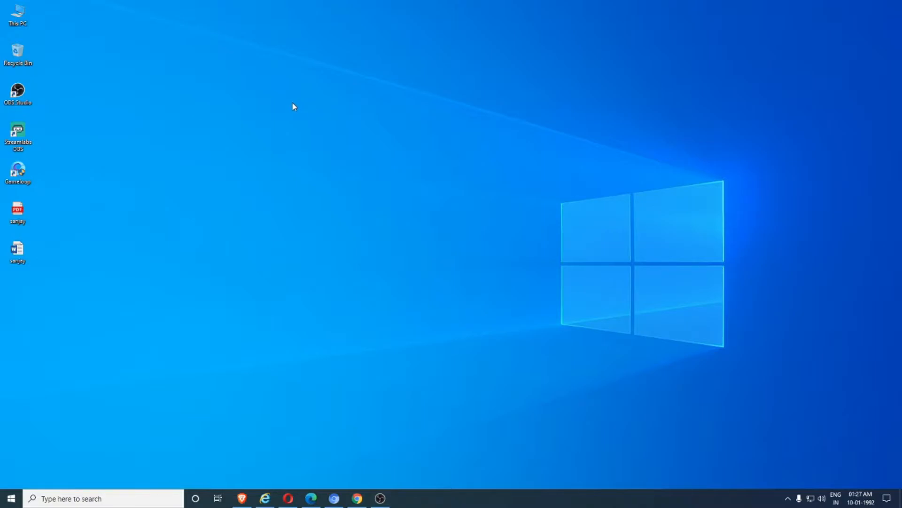
mouse_move(859, 477)
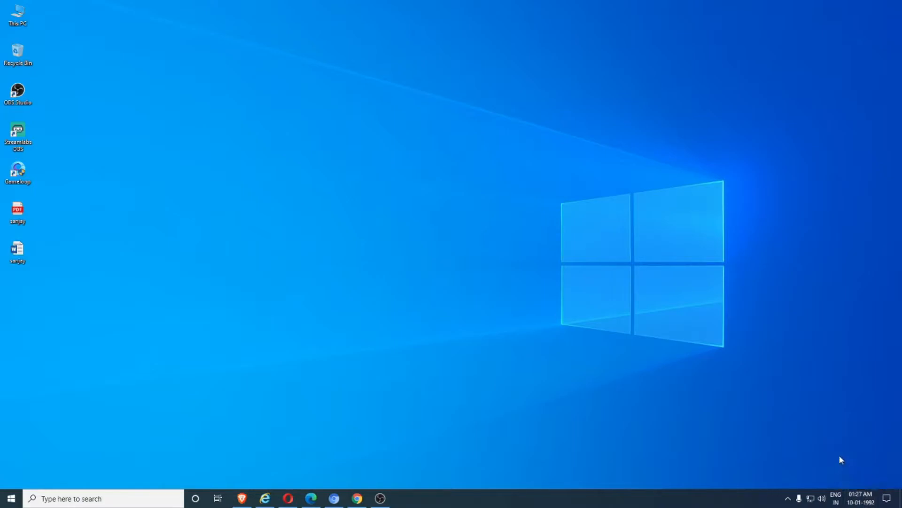
mouse_move(833, 482)
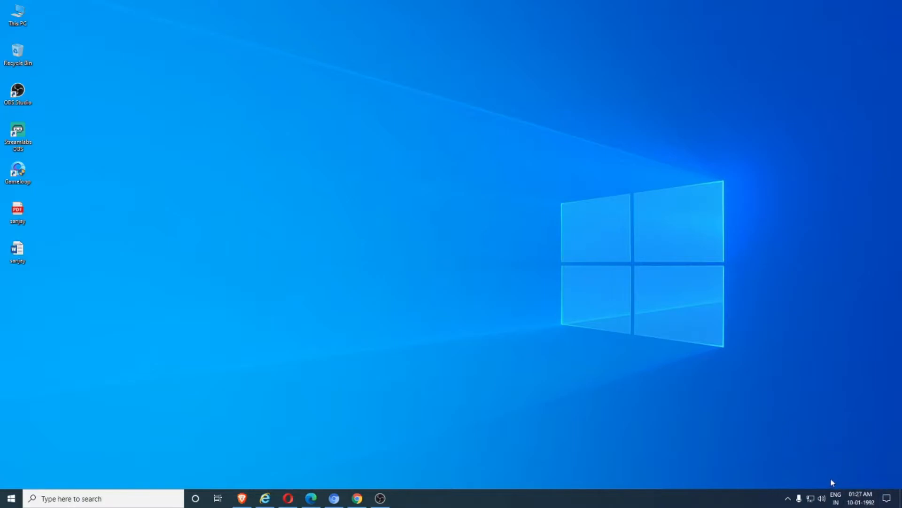
mouse_move(826, 479)
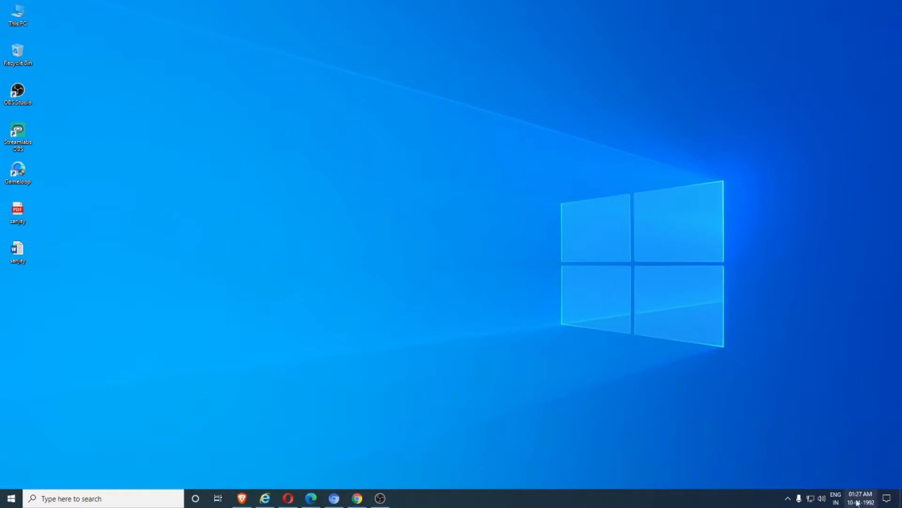
mouse_move(850, 407)
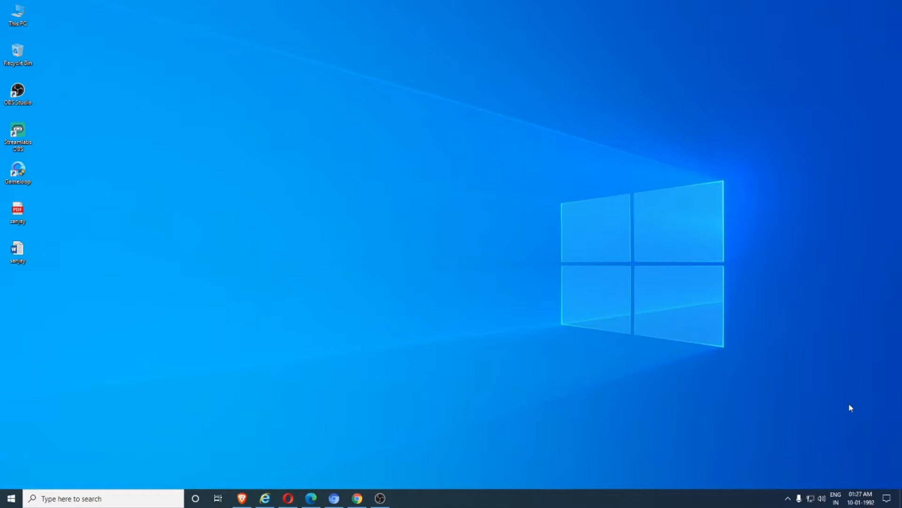
mouse_move(799, 444)
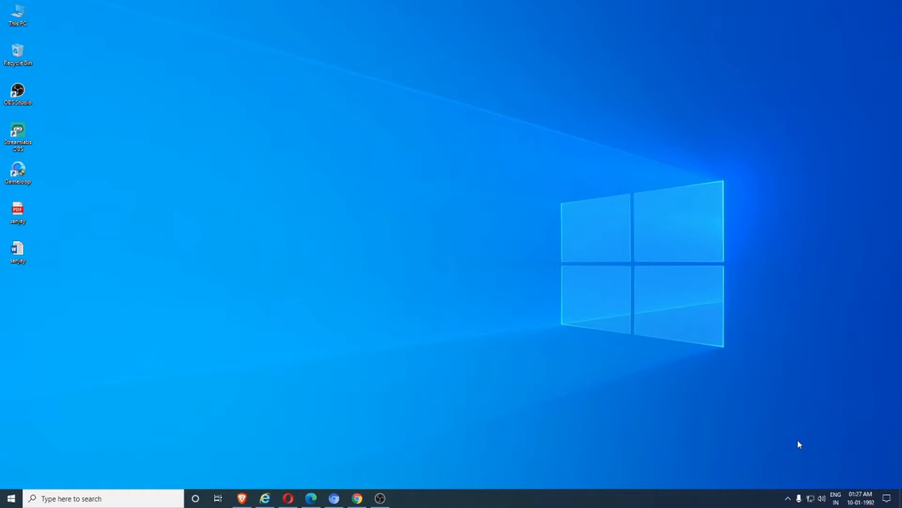
mouse_move(881, 482)
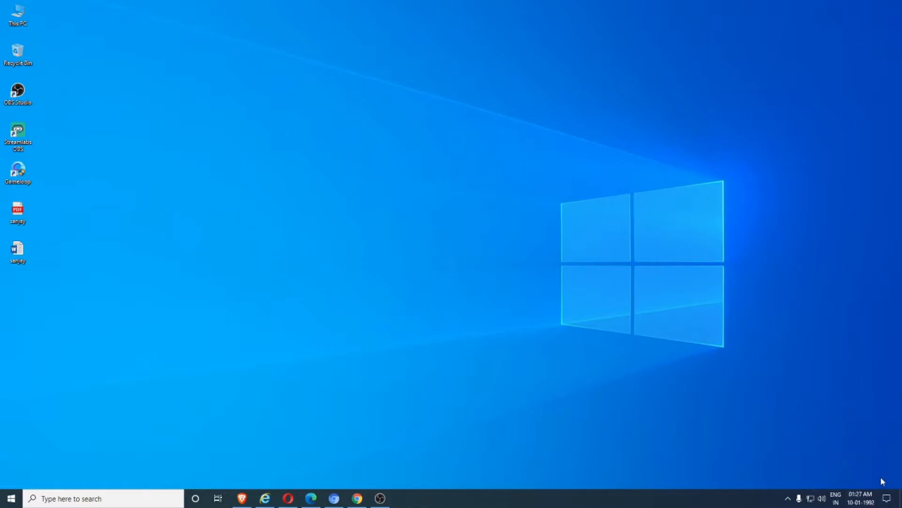
mouse_move(838, 469)
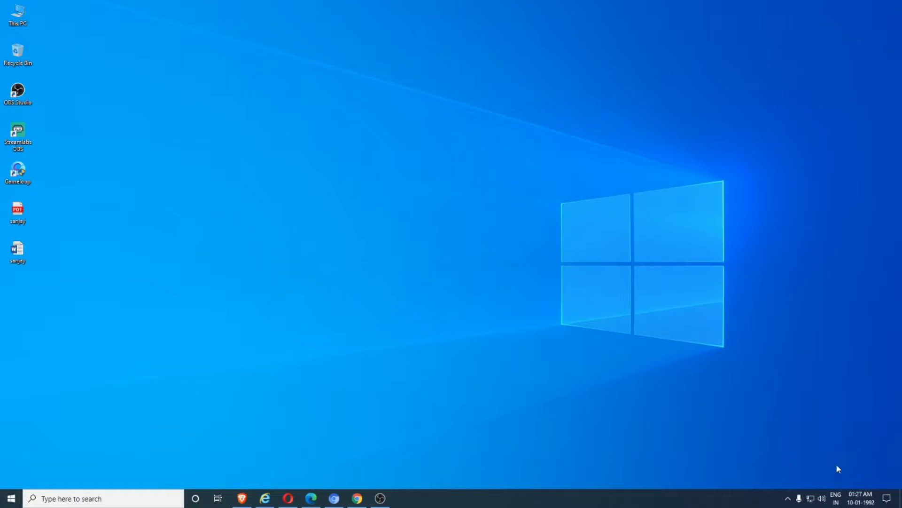
mouse_move(688, 431)
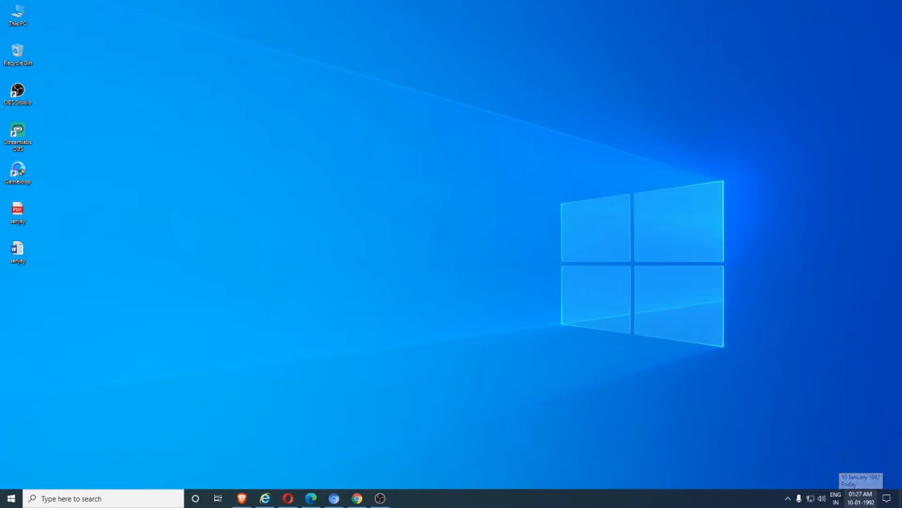
mouse_move(738, 439)
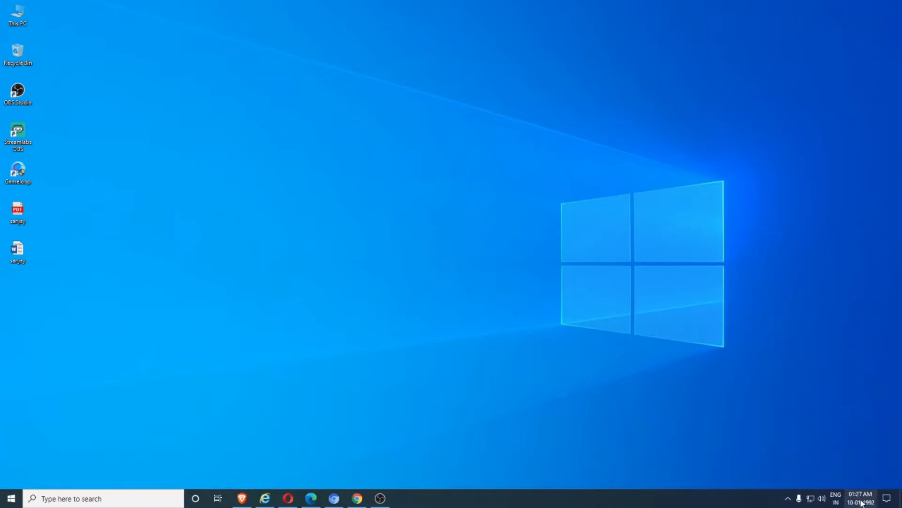
- Open Date & time settings via the taskbar clock's Adjust date/time menu item
right_click(835, 498)
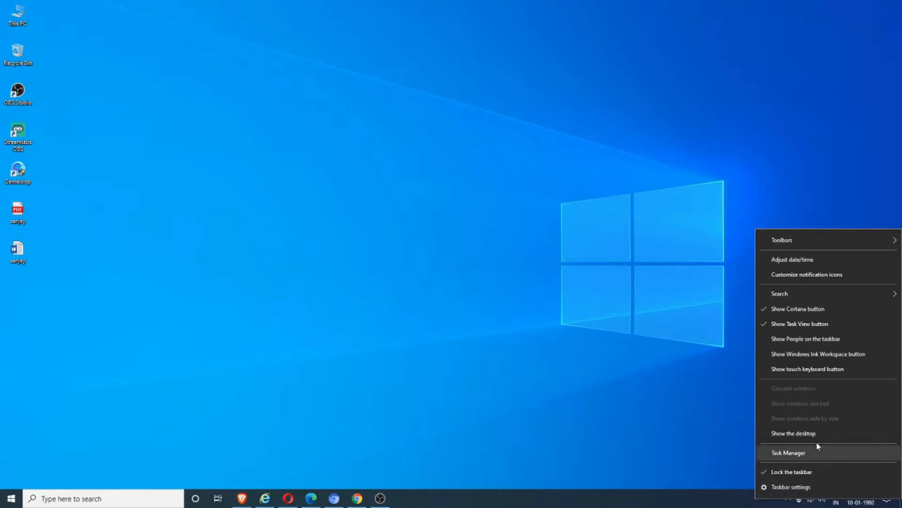
mouse_move(787, 267)
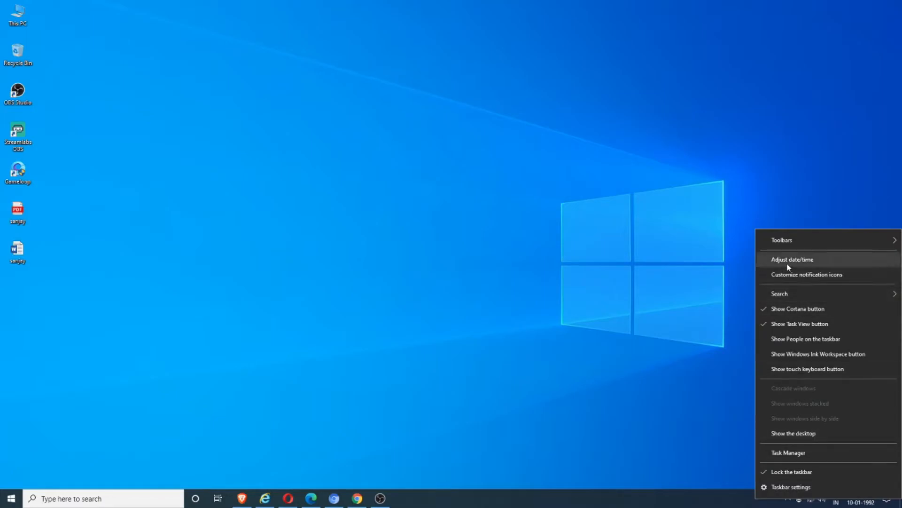
mouse_move(813, 264)
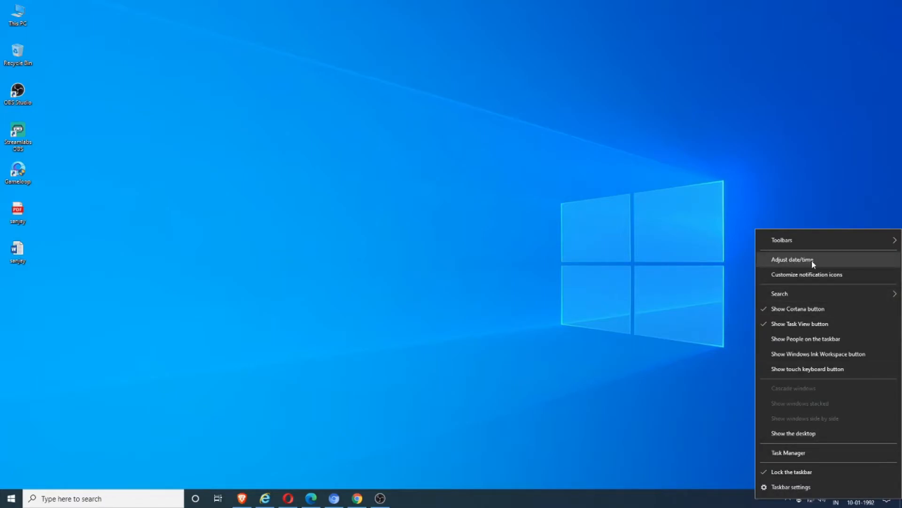
click(793, 259)
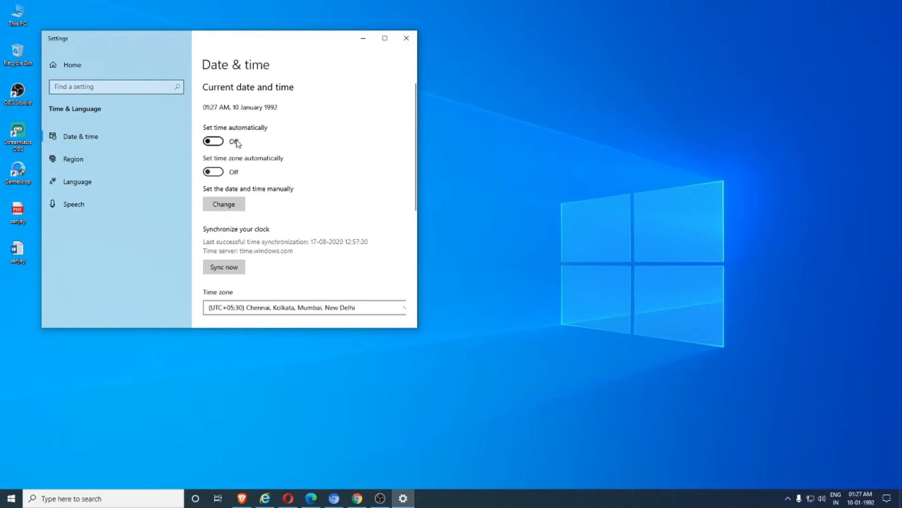
mouse_move(454, 159)
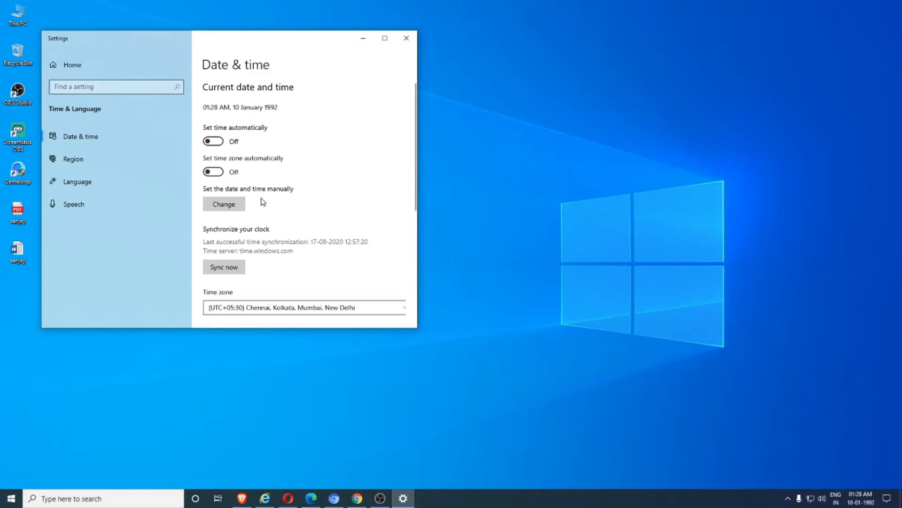
- Switch 'Set time zone automatically' to On, leaving automatic time off
scroll(down, 3)
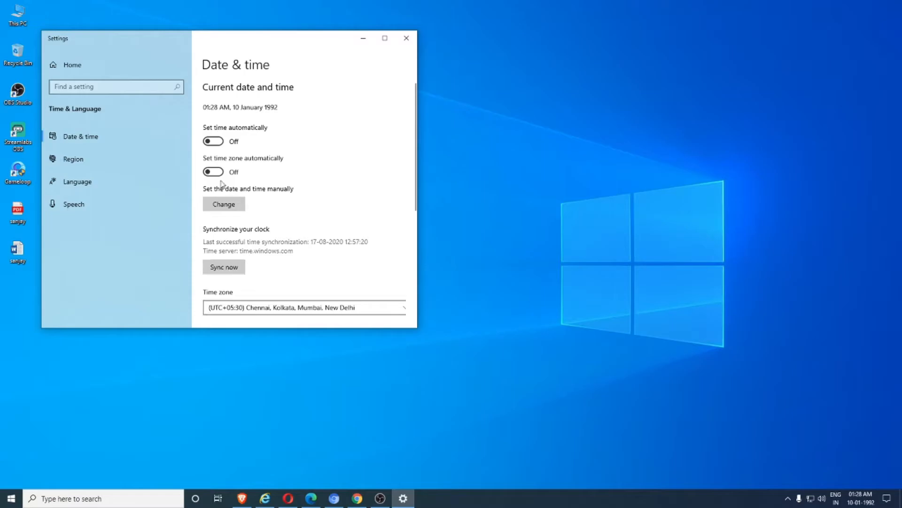
click(213, 172)
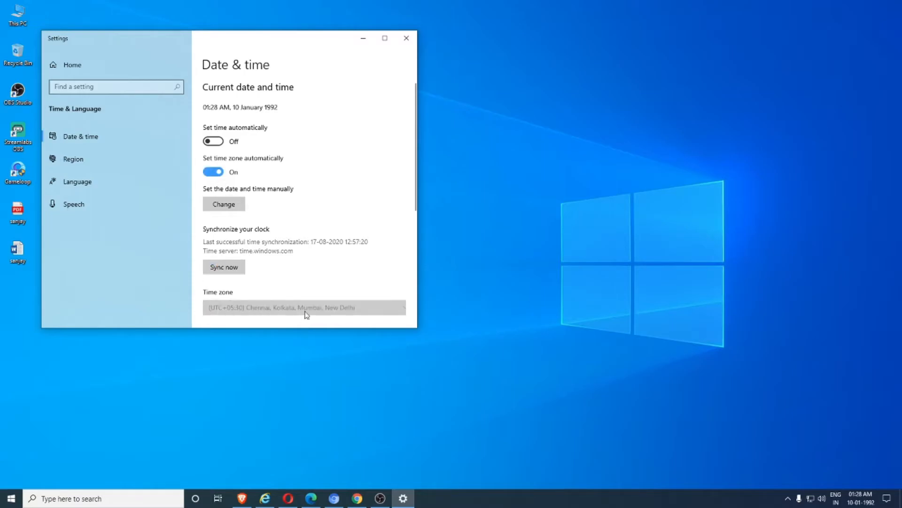
mouse_move(247, 180)
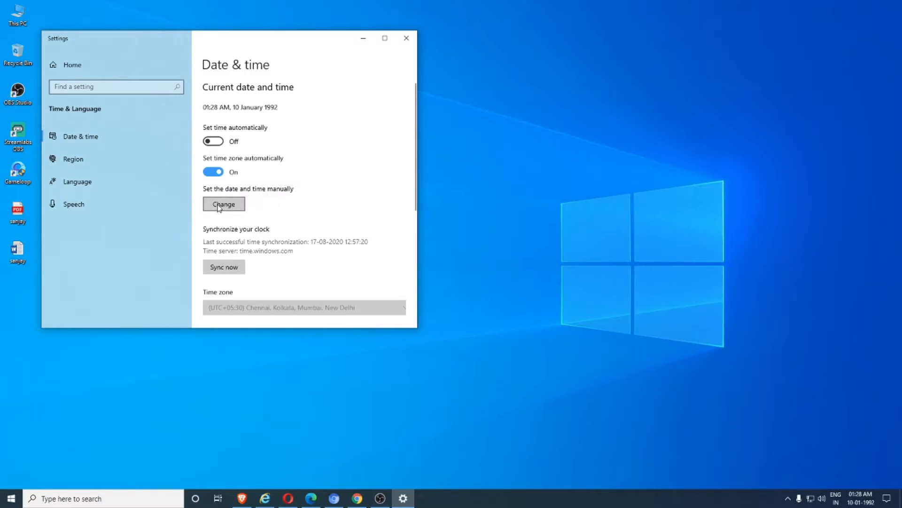
- Manually set the system clock to 17 August 2020, 07:05, and apply it
click(223, 204)
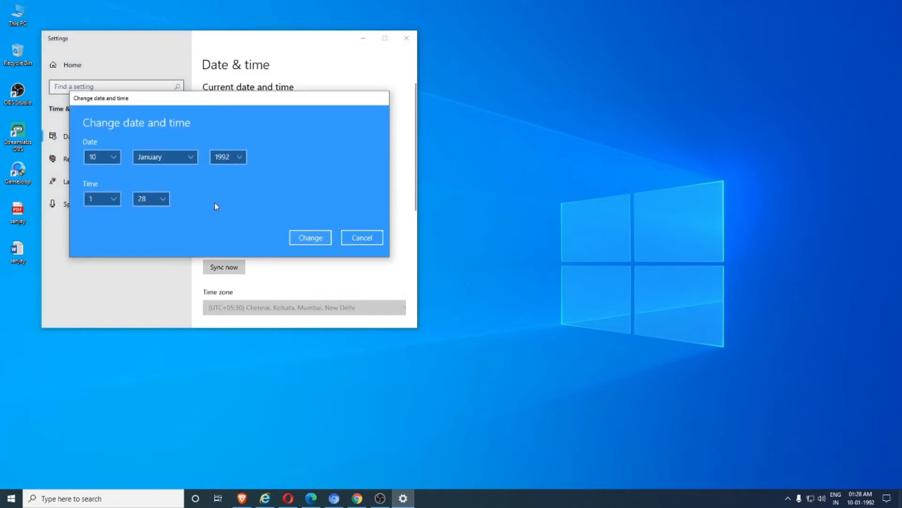
mouse_move(165, 186)
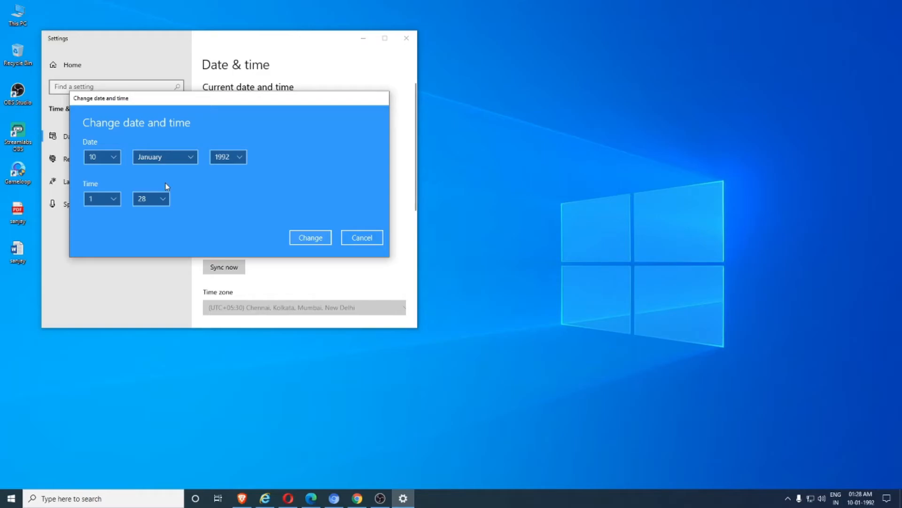
click(102, 156)
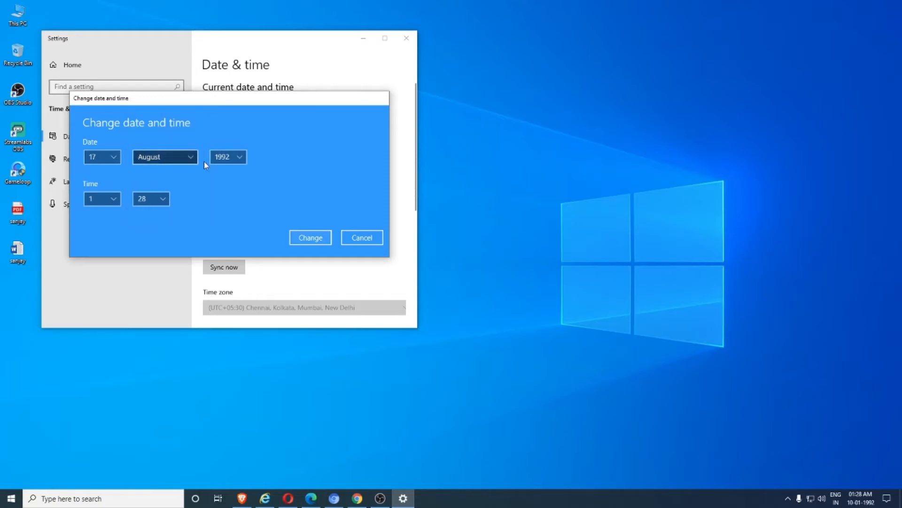
click(227, 156)
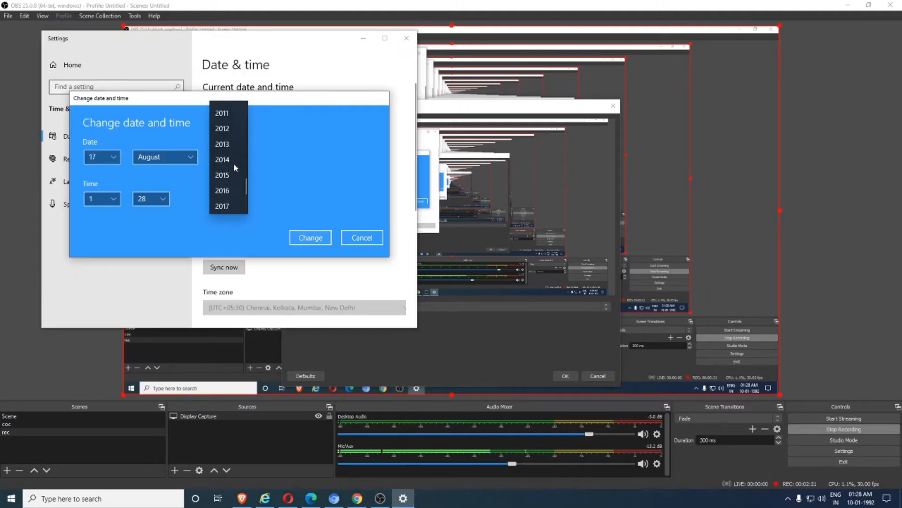
click(228, 157)
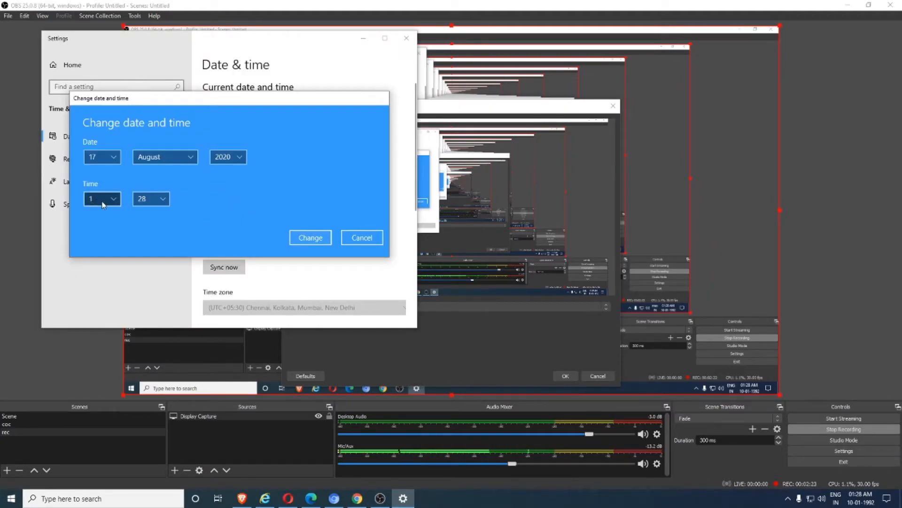
click(102, 198)
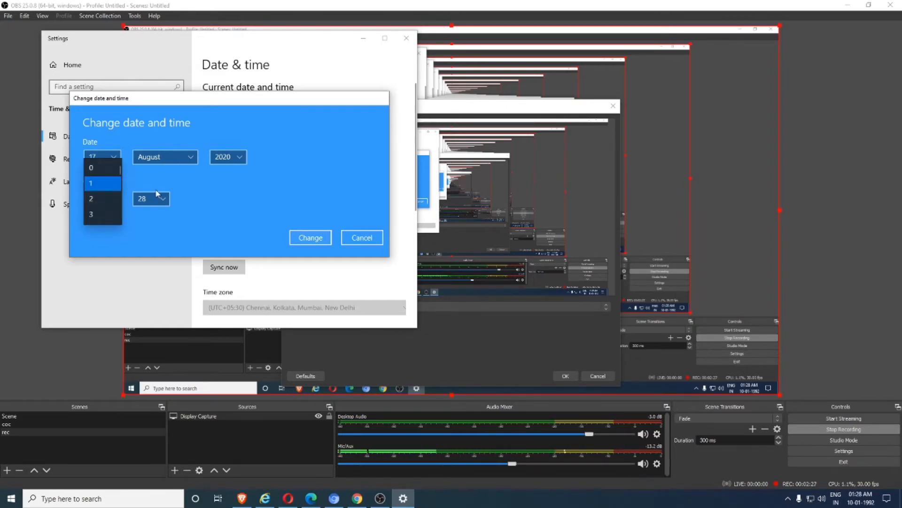
click(98, 198)
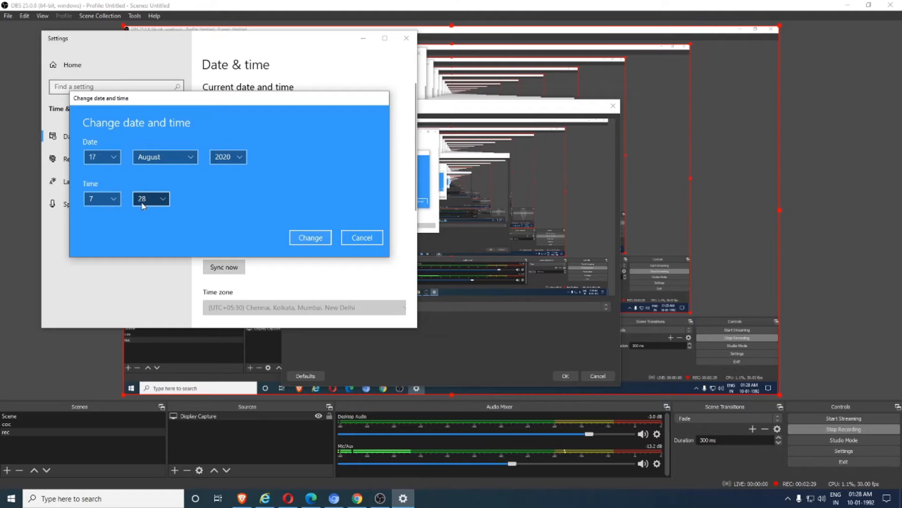
click(164, 156)
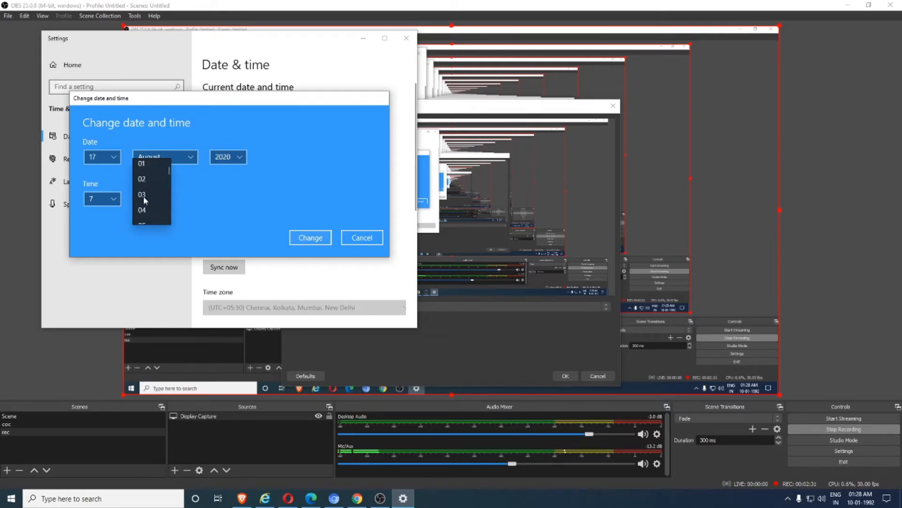
click(151, 199)
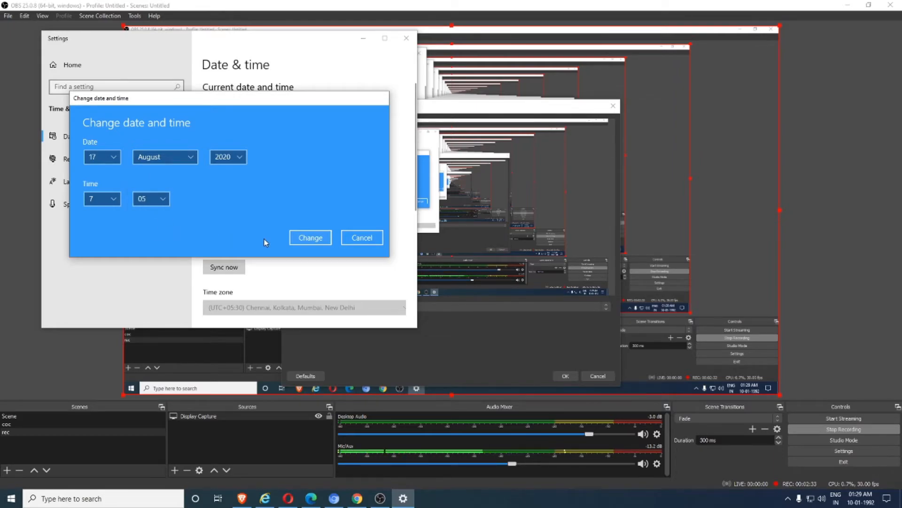
click(309, 237)
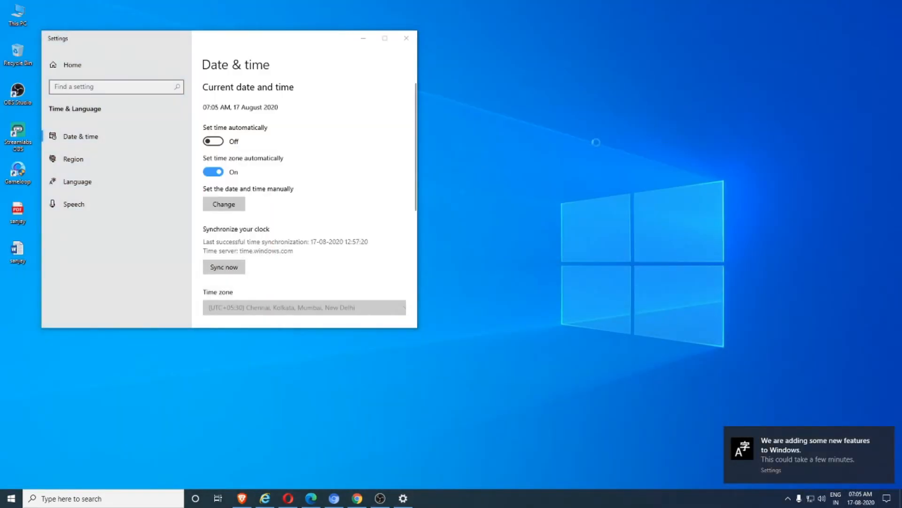
mouse_move(891, 415)
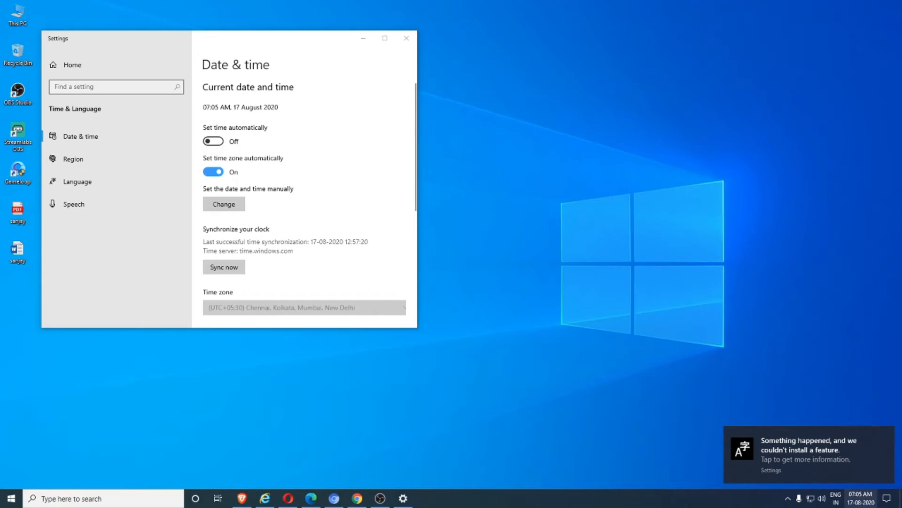
mouse_move(862, 498)
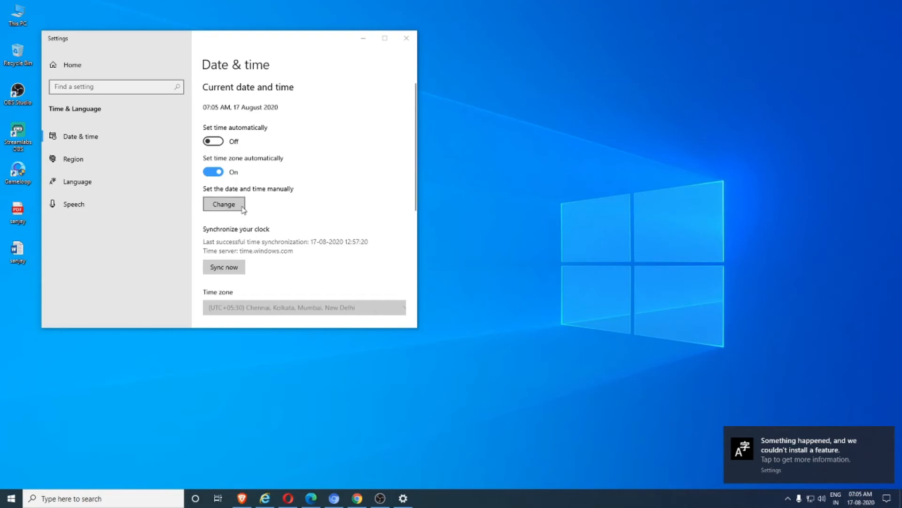
scroll(down, 3)
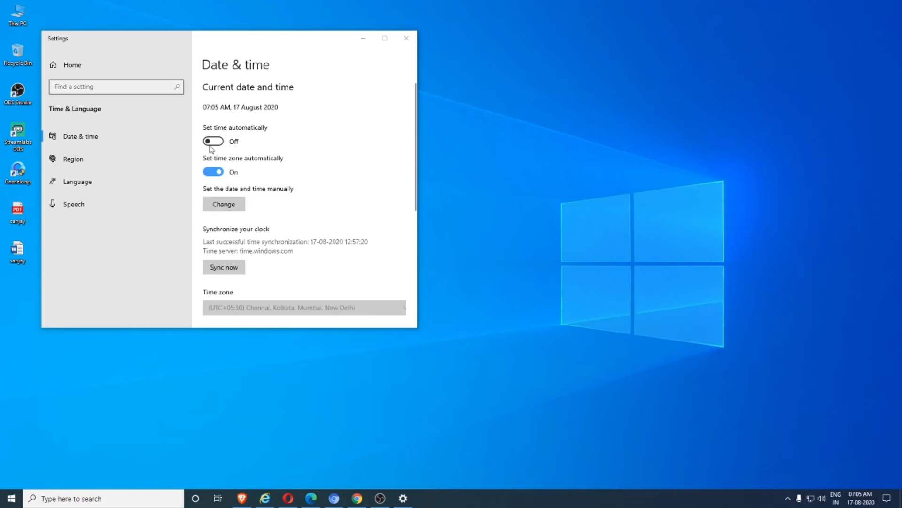
- Turn 'Set time automatically' on, correcting the clock to 7:06 PM, and close Settings
click(212, 141)
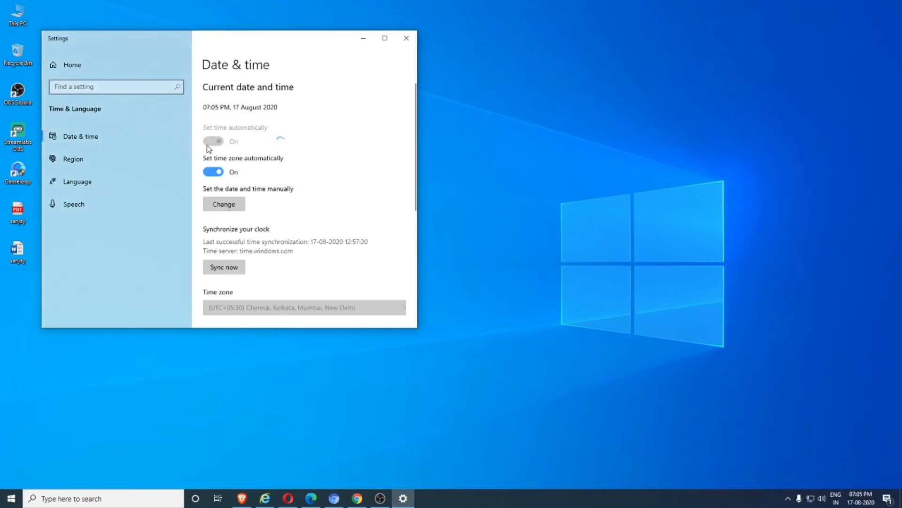
click(213, 141)
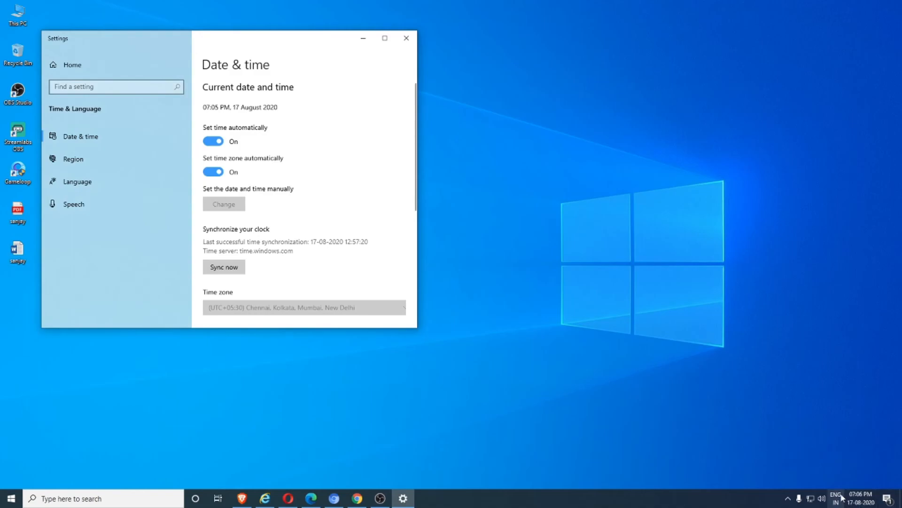
mouse_move(646, 384)
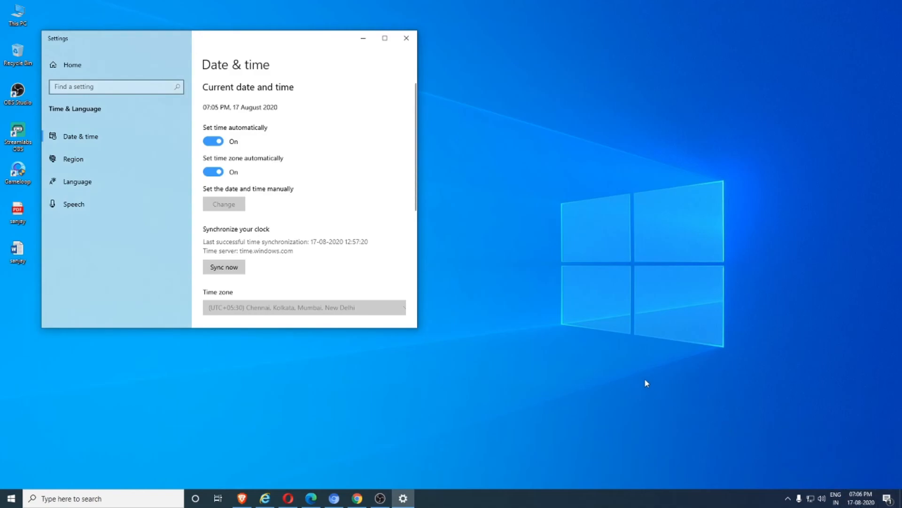
mouse_move(376, 102)
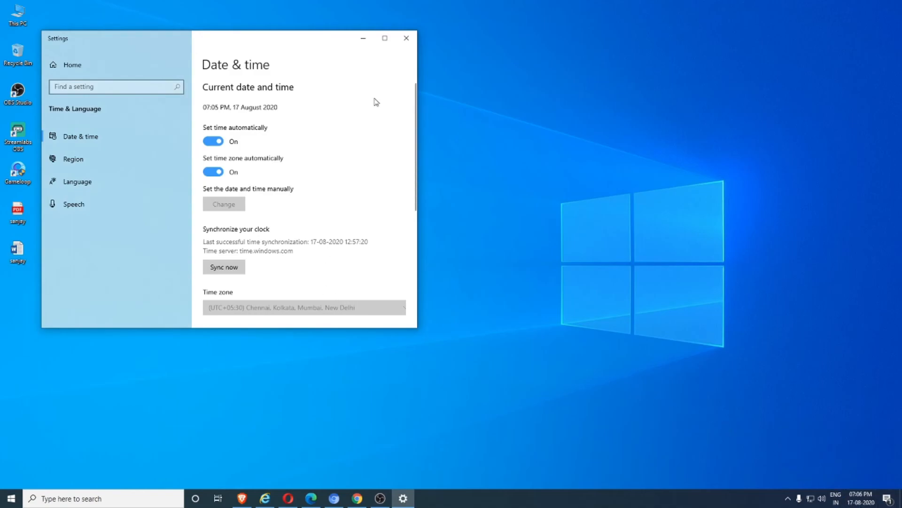
click(406, 38)
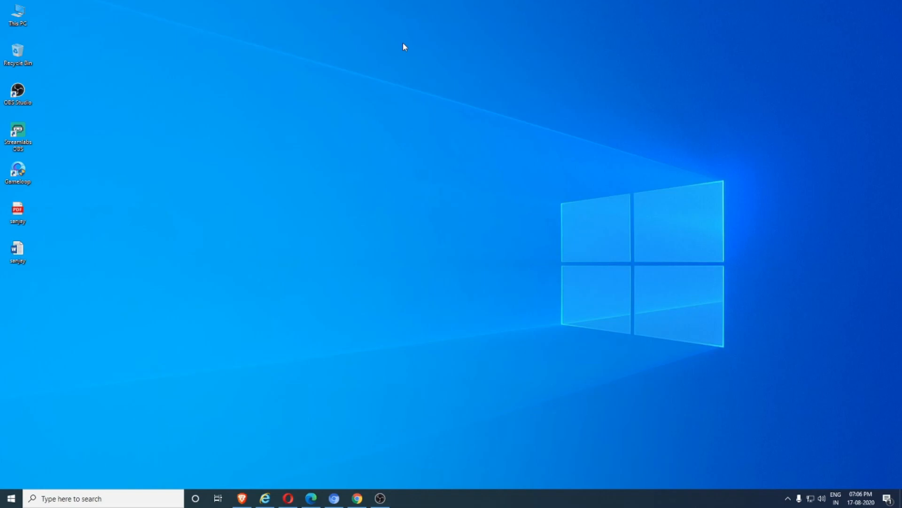
right_click(299, 206)
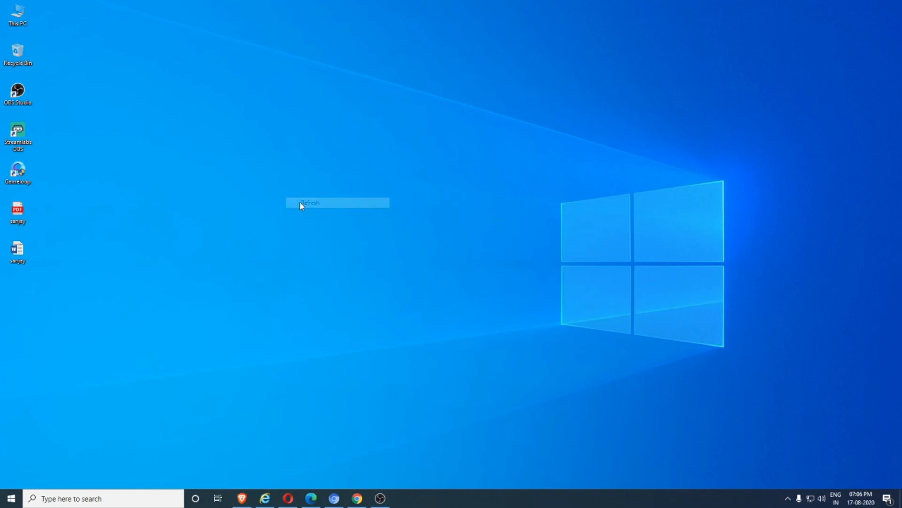
click(309, 202)
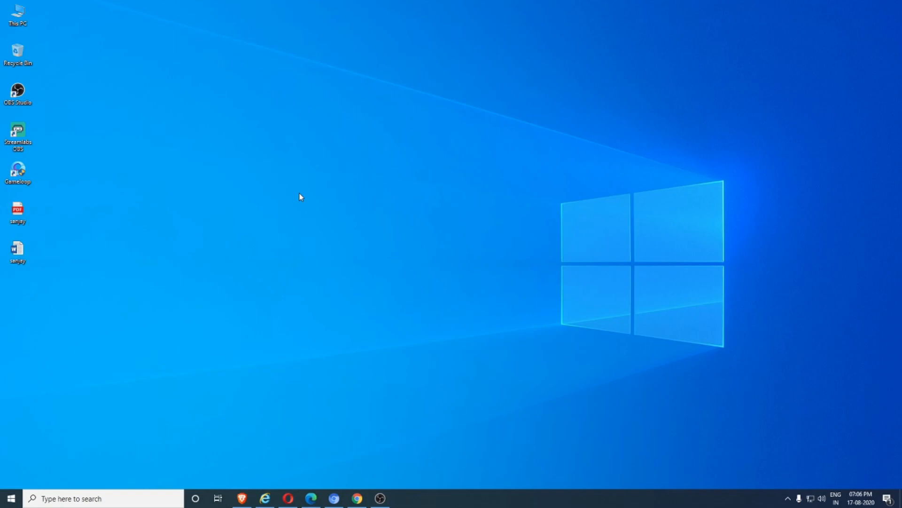
mouse_move(381, 443)
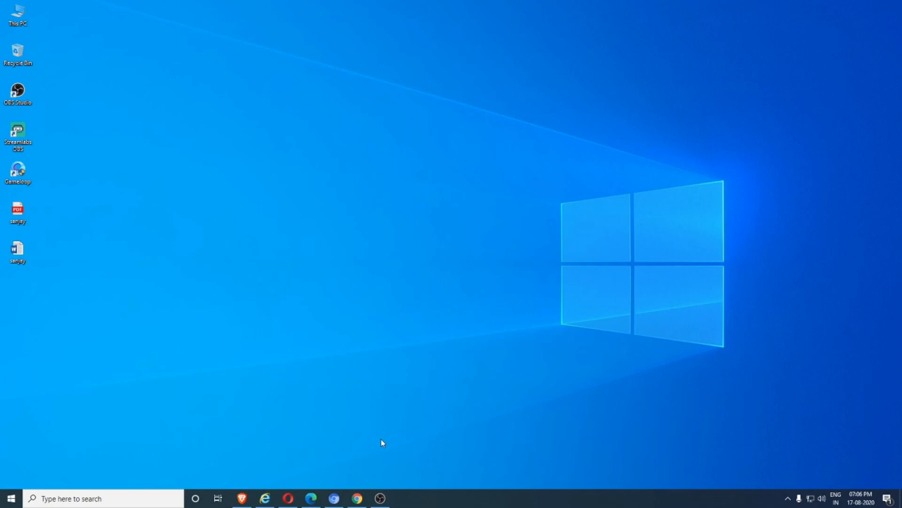